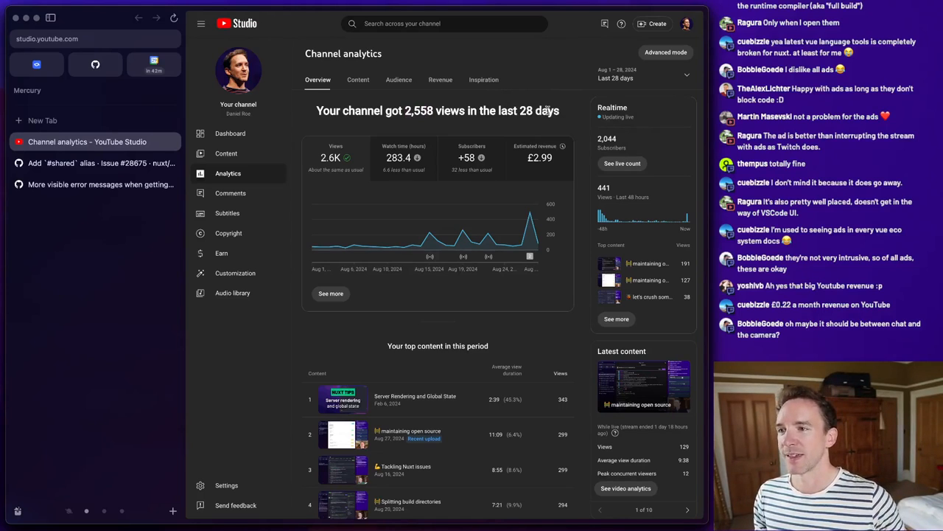
Show the Earn on YouTube overview from the Studio sidebar and reveal its monetization options
left_click(221, 254)
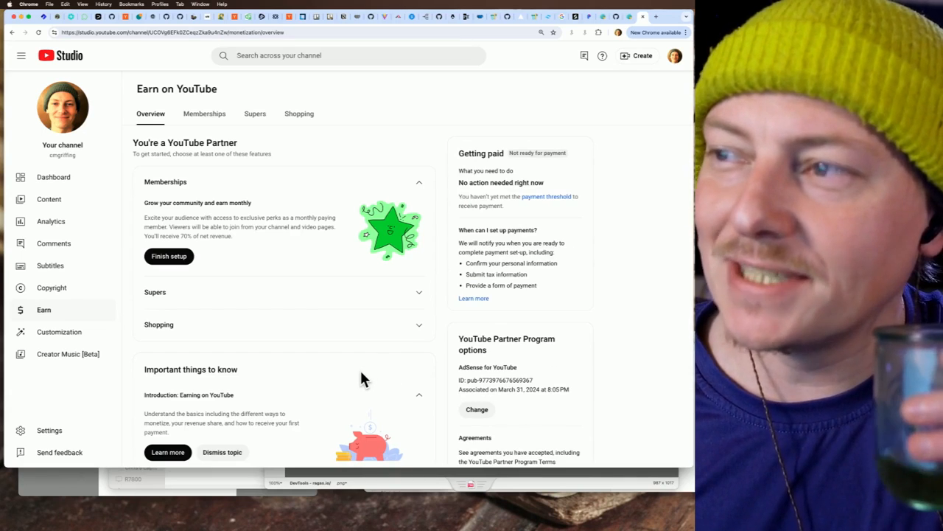
scroll("down", 3)
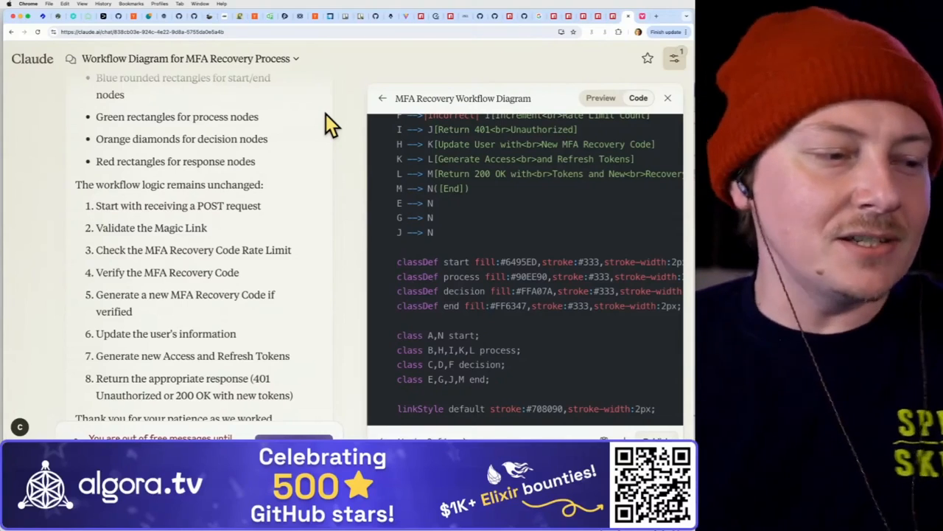
mouse_move(239, 118)
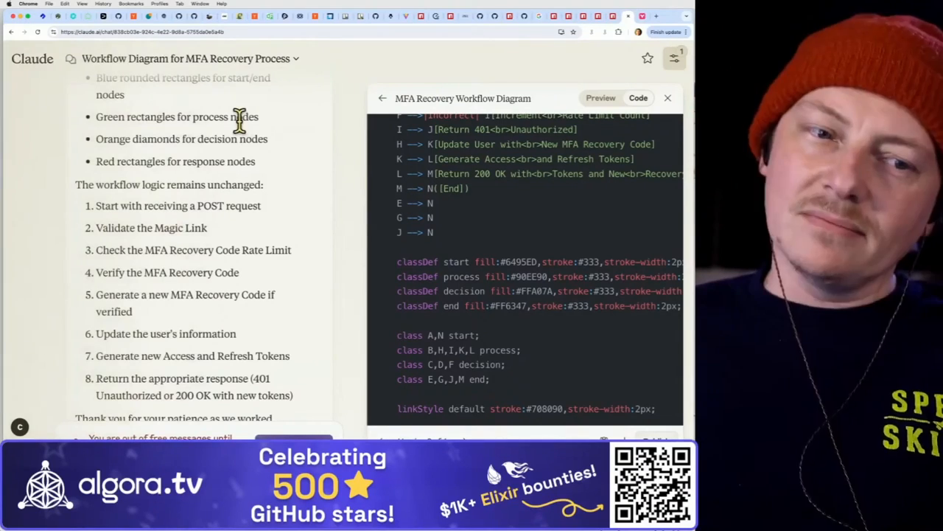
mouse_move(327, 124)
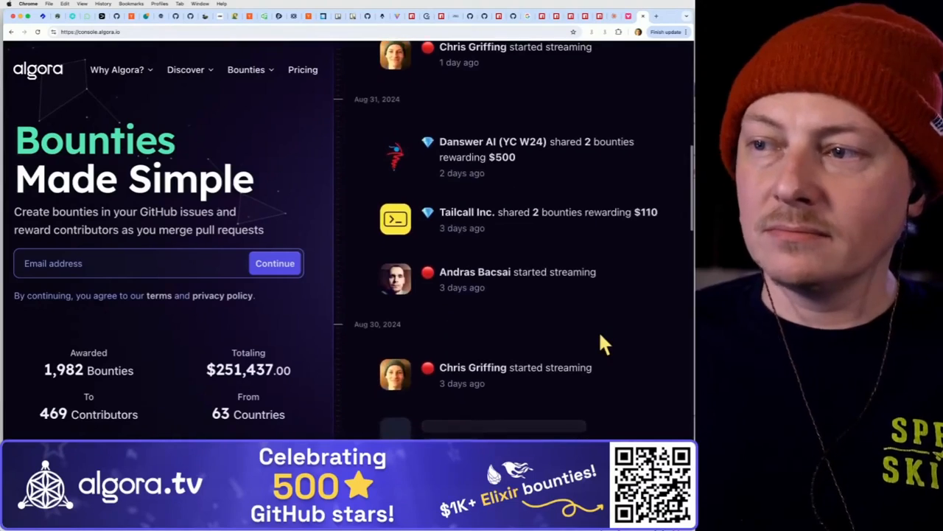
Scroll the Algora activity feed down to the organisation's open bounties and recent activity
scroll("down", 3)
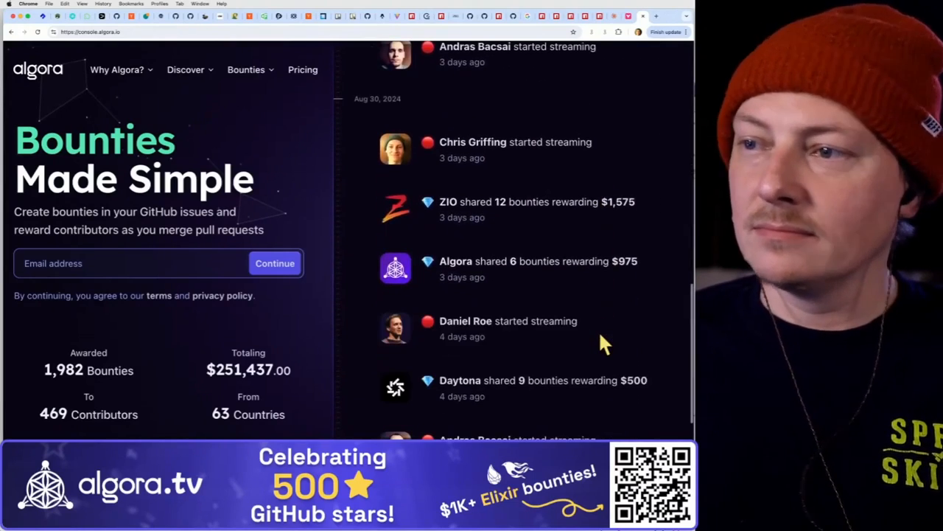
scroll("down", 3)
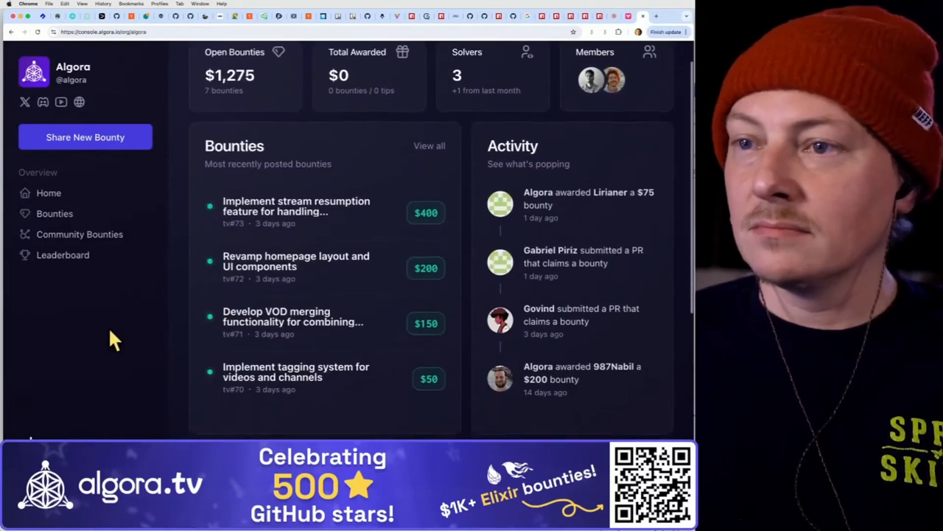
scroll("down", 3)
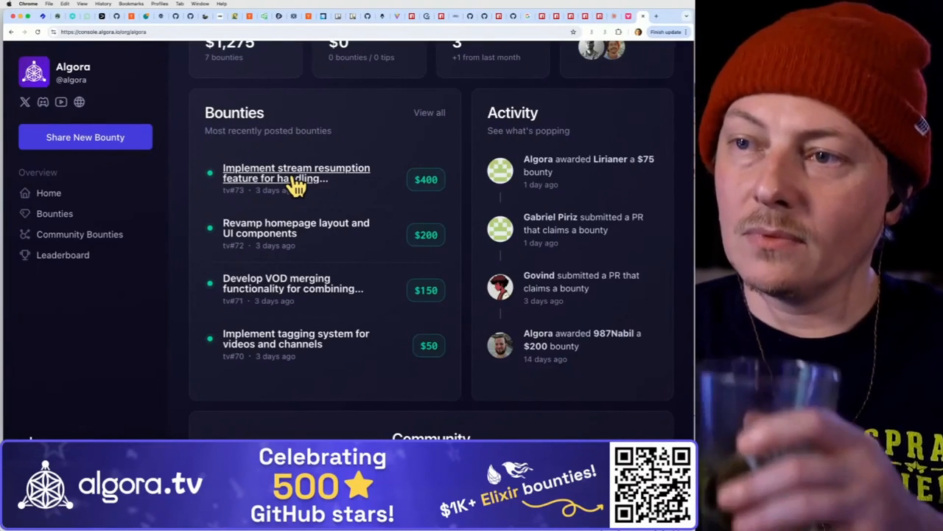
mouse_move(161, 304)
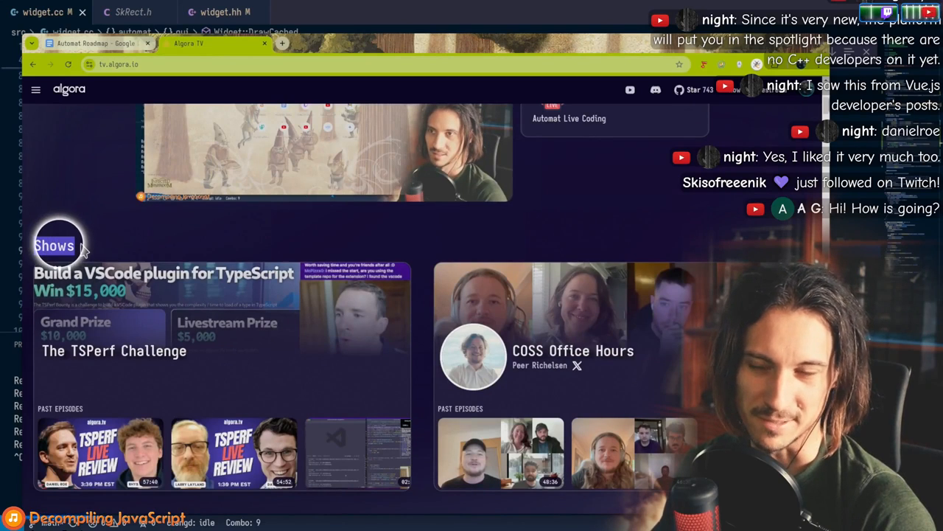
scroll("up", 3)
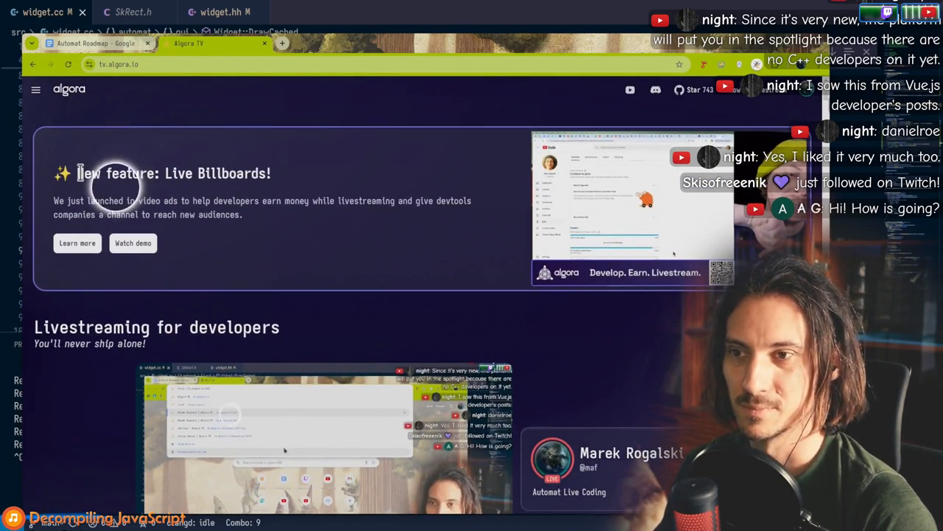
scroll("down", 3)
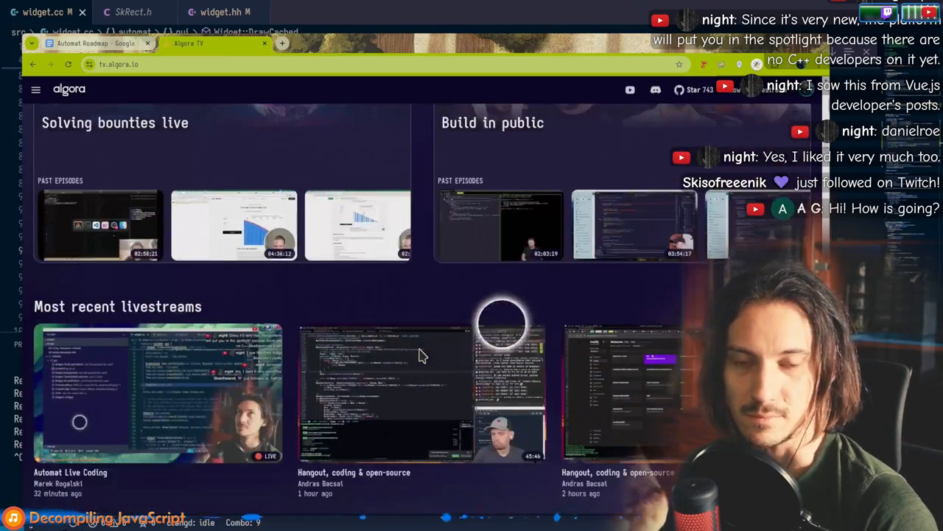
scroll("down", 3)
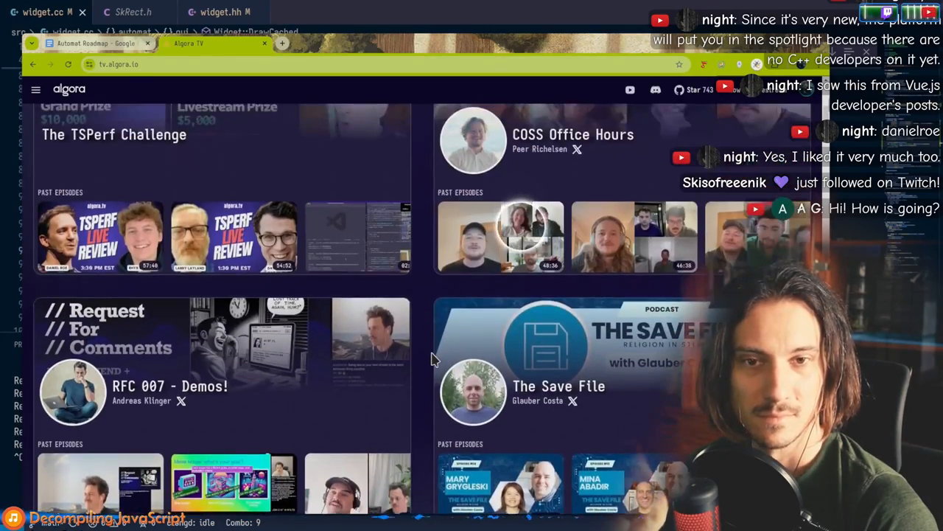